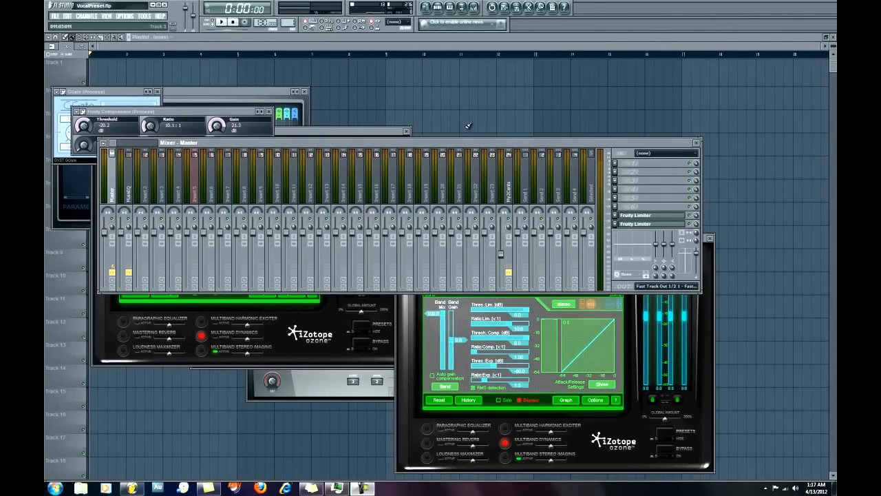
mouse_move(474, 148)
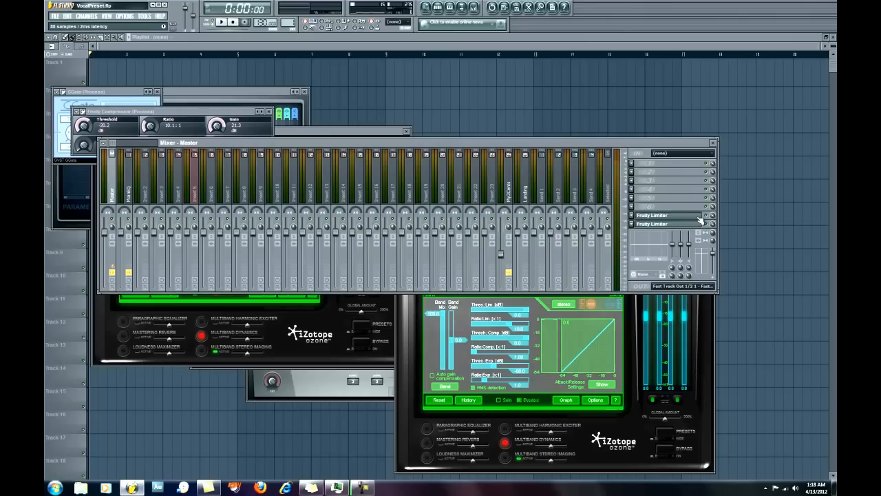
mouse_move(695, 219)
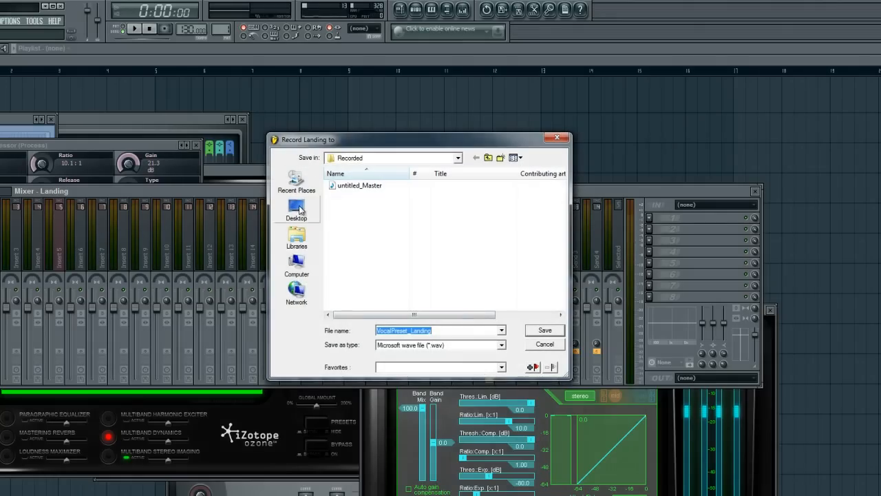
Point the 'Record Landing to' dialog at the Desktop's Life folder, keeping the VocalPreset_Landing filename
left_click(296, 210)
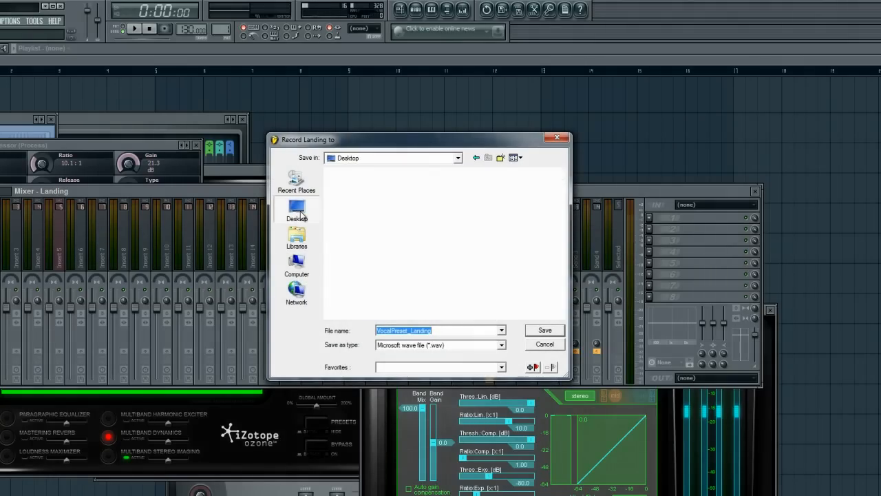
scroll("down", 3)
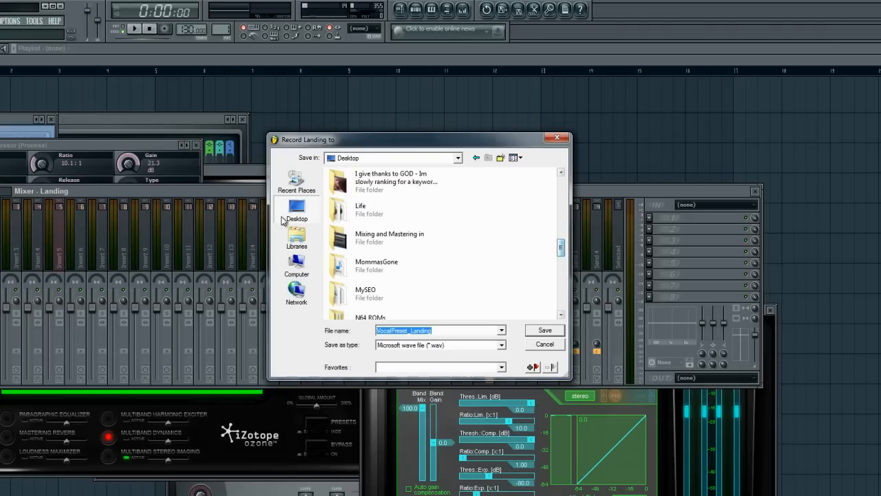
mouse_move(344, 209)
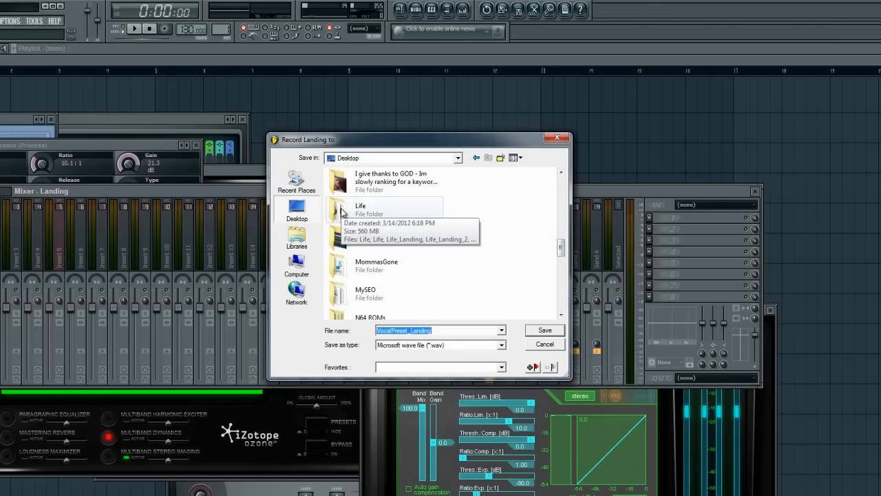
double_click(361, 205)
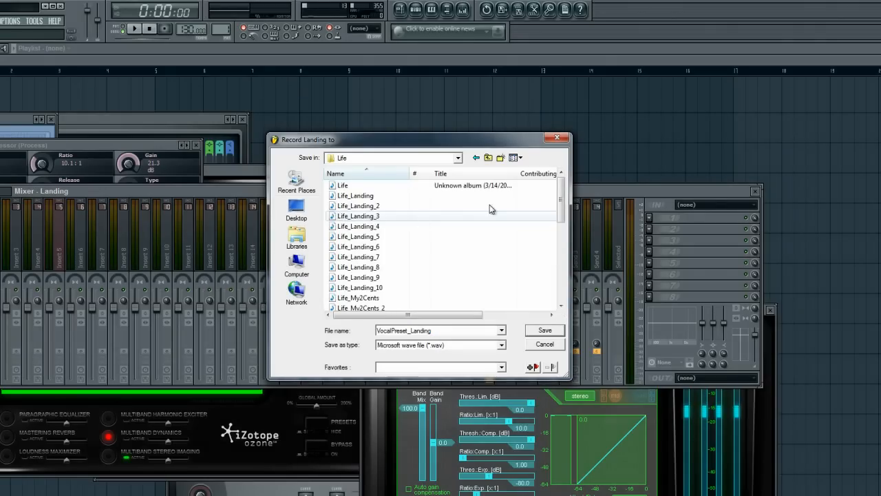
scroll("down", 3)
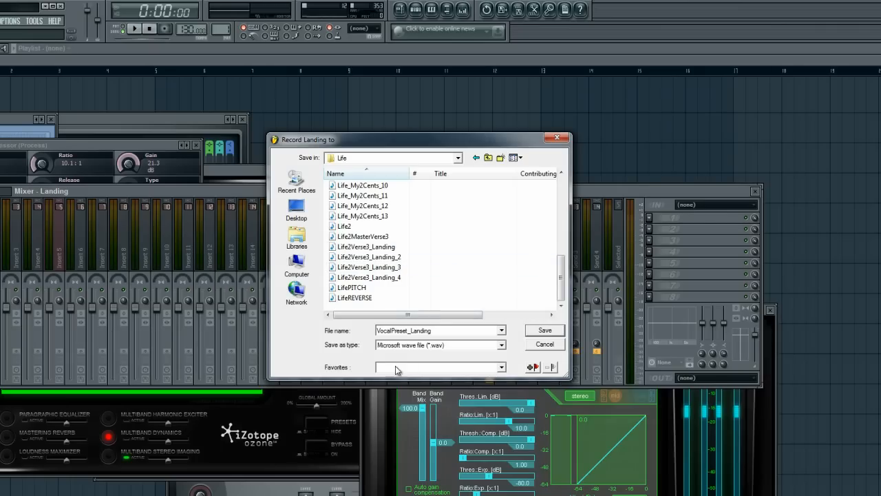
mouse_move(440, 338)
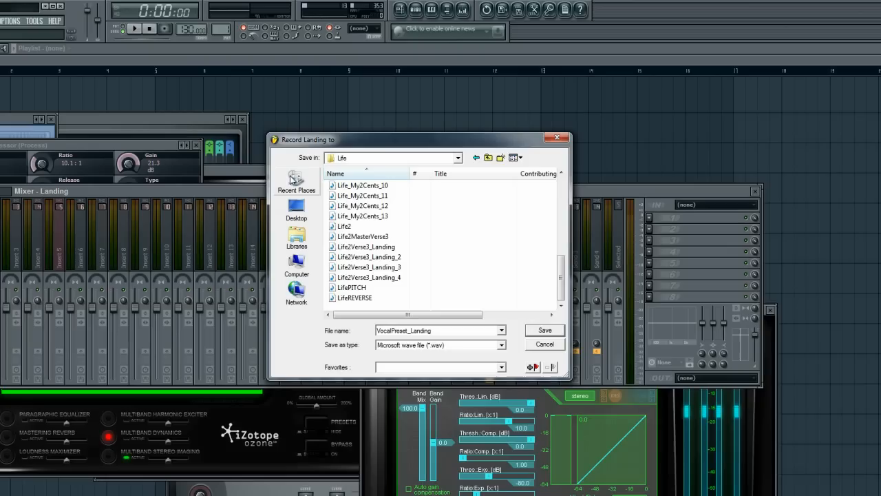
mouse_move(264, 245)
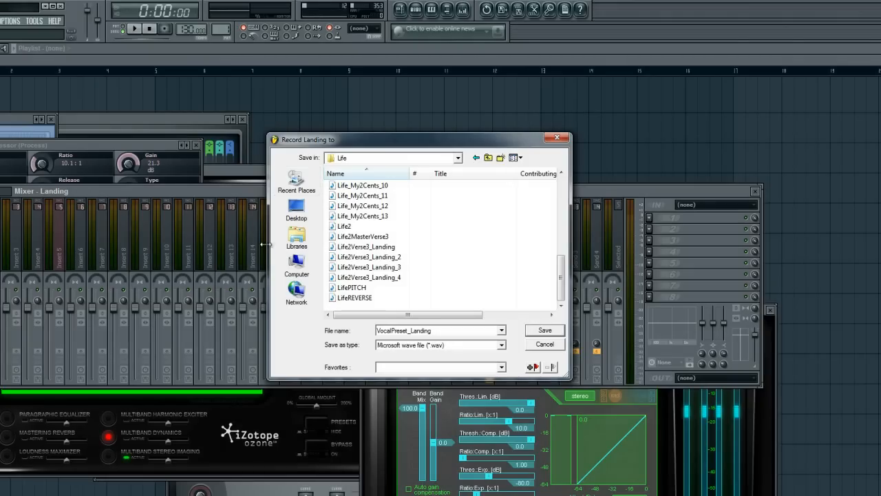
left_click_drag(308, 139, 220, 146)
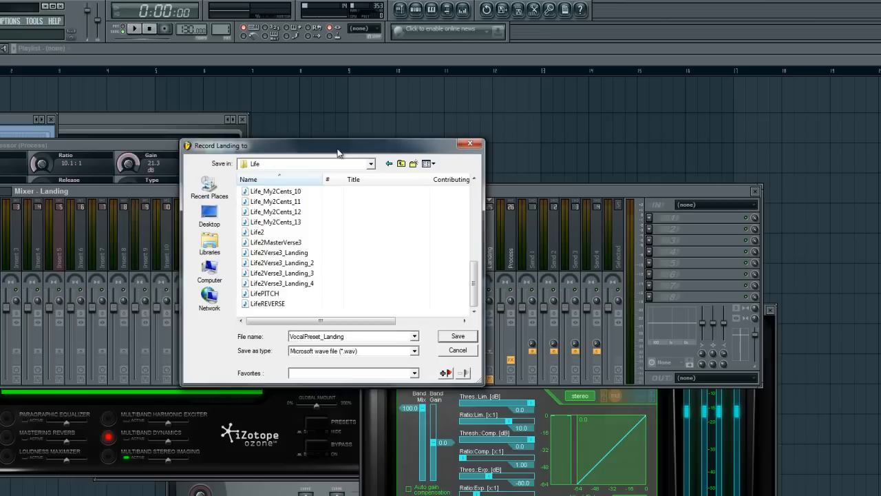
Confirm the Life folder as the Landing track's recording location
left_click(457, 349)
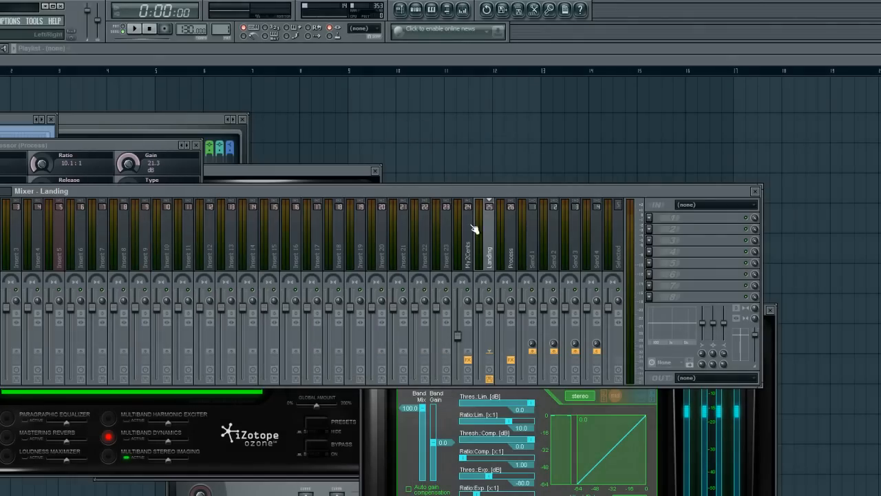
mouse_move(503, 245)
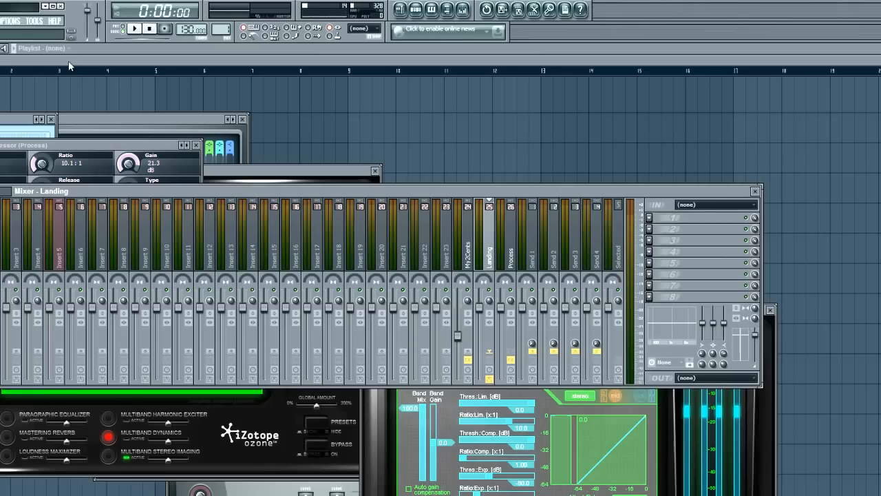
mouse_move(74, 72)
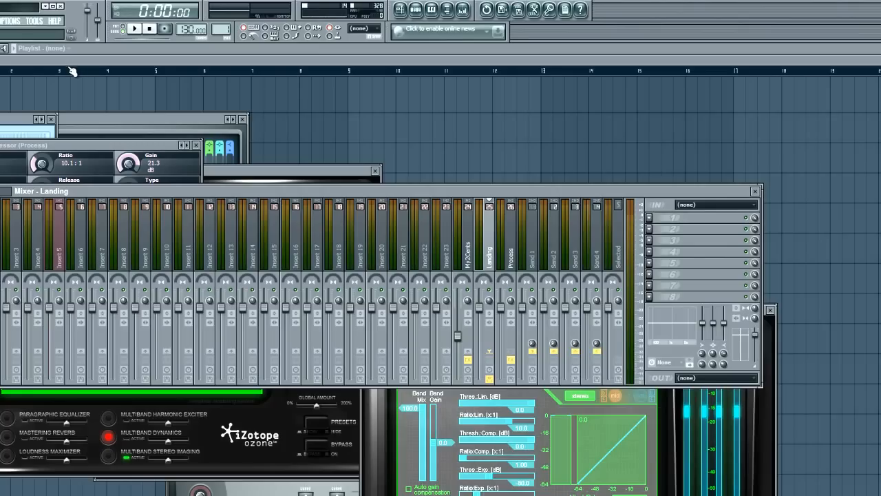
mouse_move(78, 75)
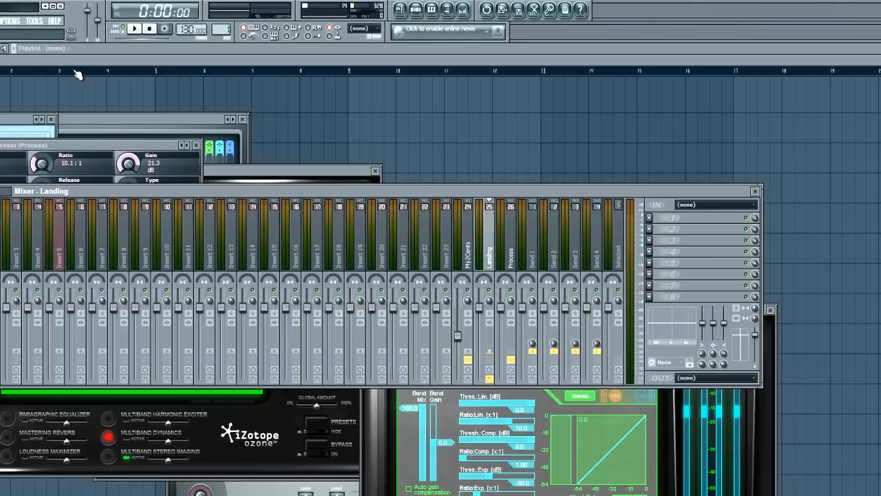
mouse_move(107, 47)
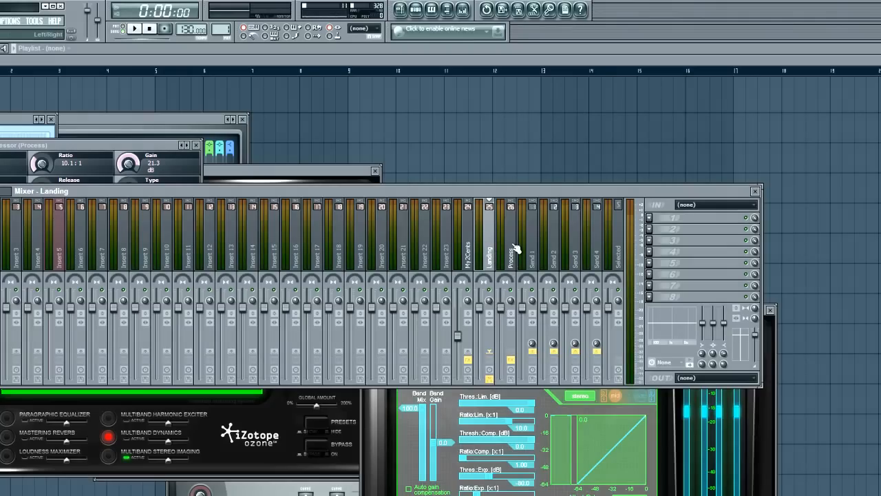
Select the Process mixer track to show its GGate, Fruity Compressor and Ozone 4 chain
left_click(511, 241)
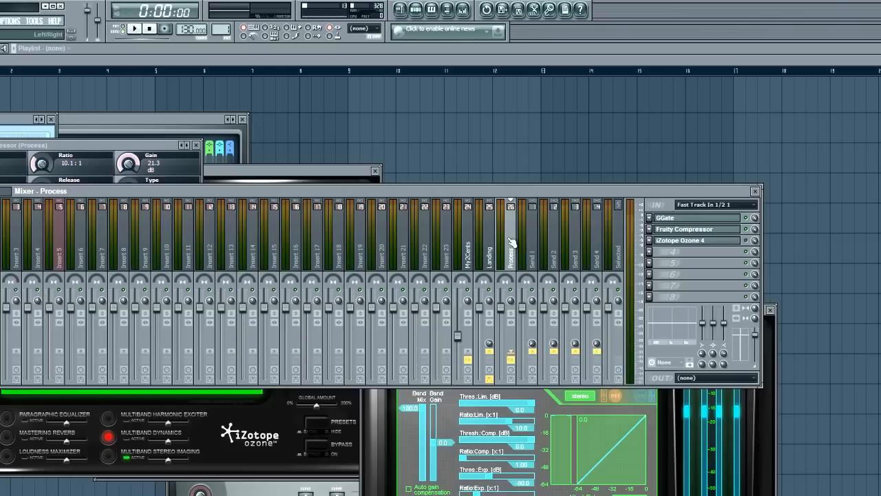
mouse_move(686, 227)
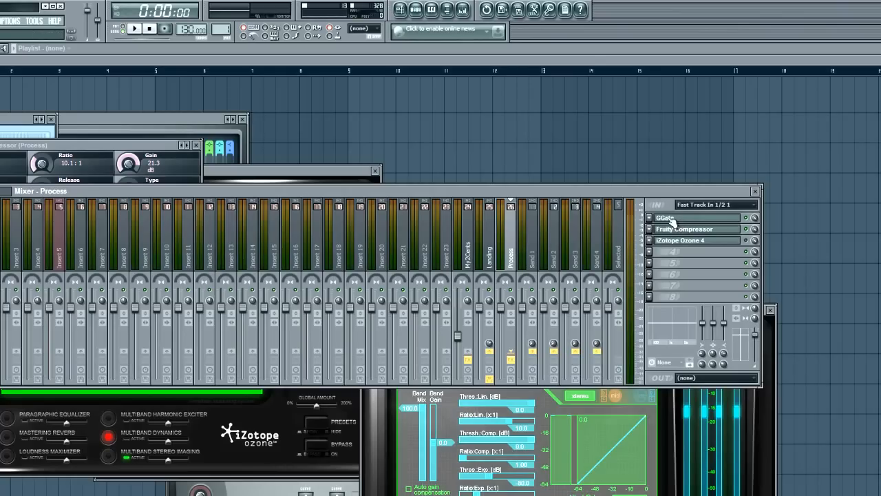
mouse_move(685, 250)
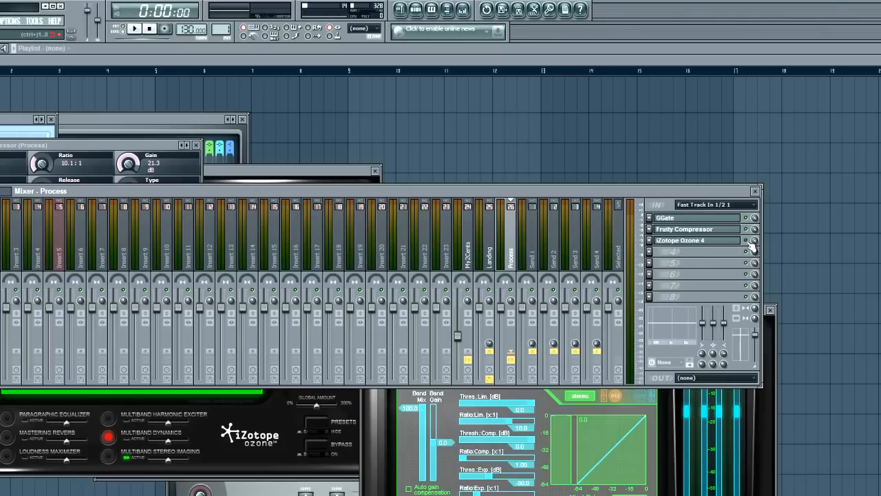
mouse_move(709, 240)
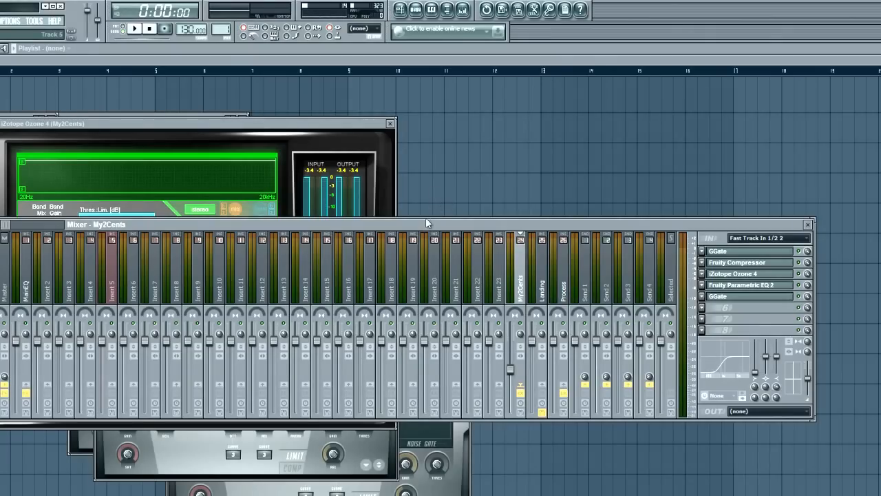
mouse_move(432, 212)
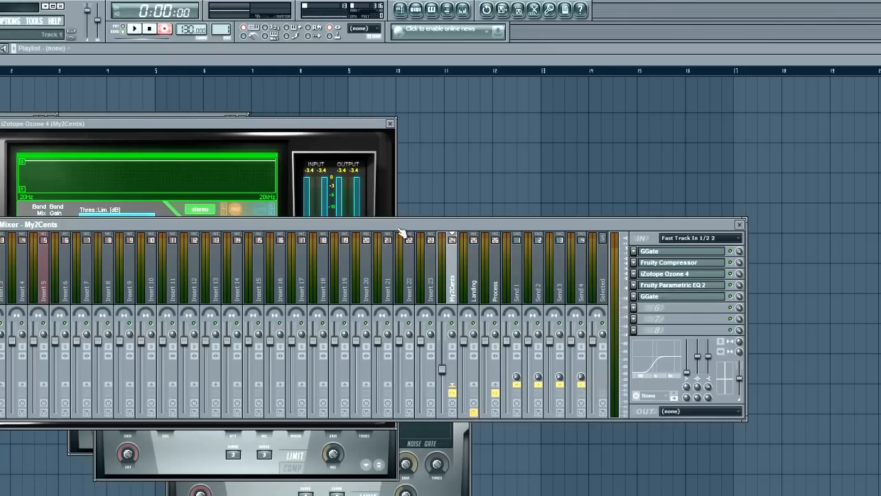
mouse_move(229, 378)
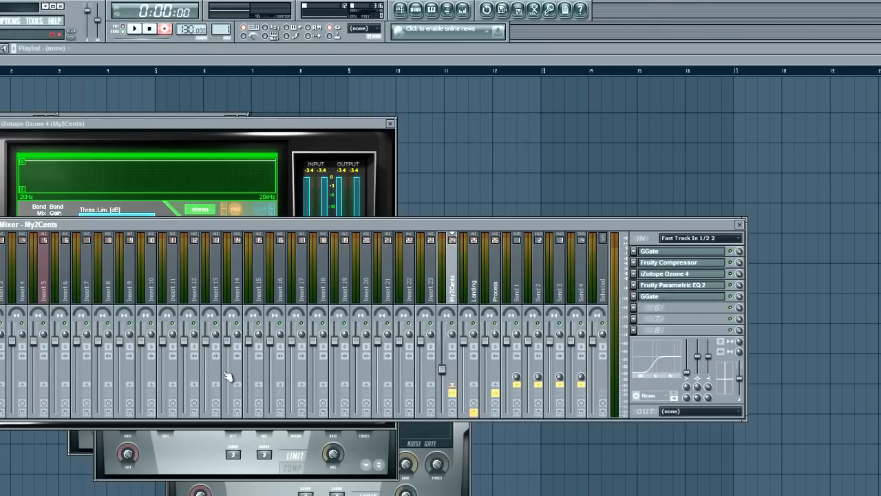
mouse_move(286, 322)
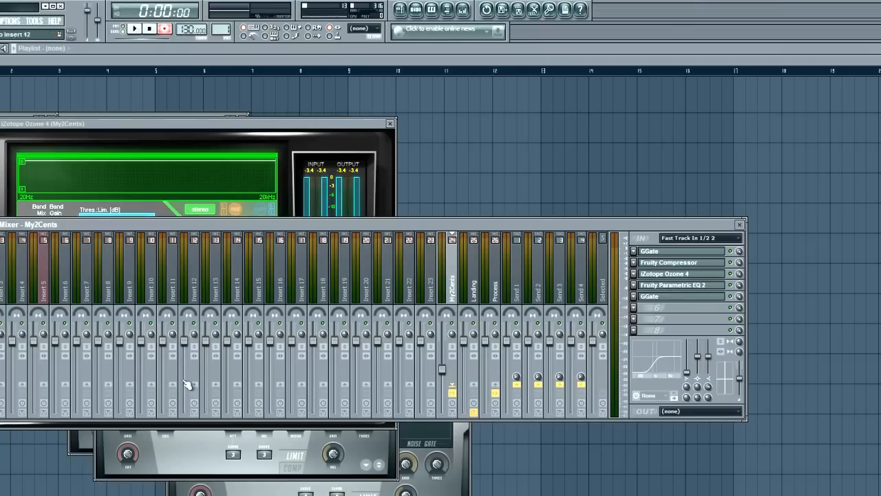
mouse_move(279, 412)
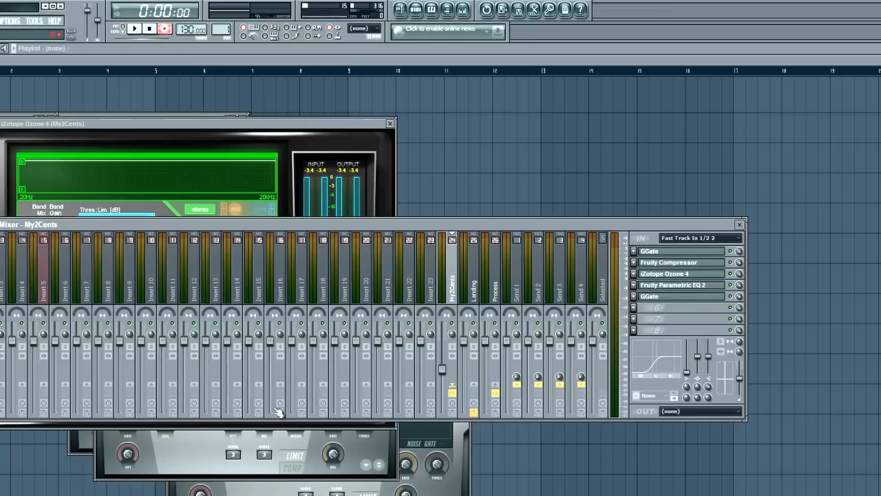
mouse_move(324, 369)
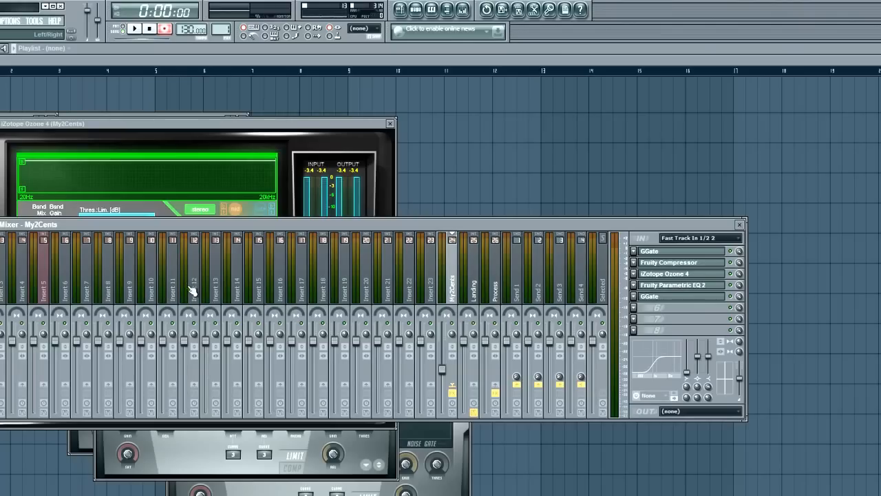
mouse_move(231, 285)
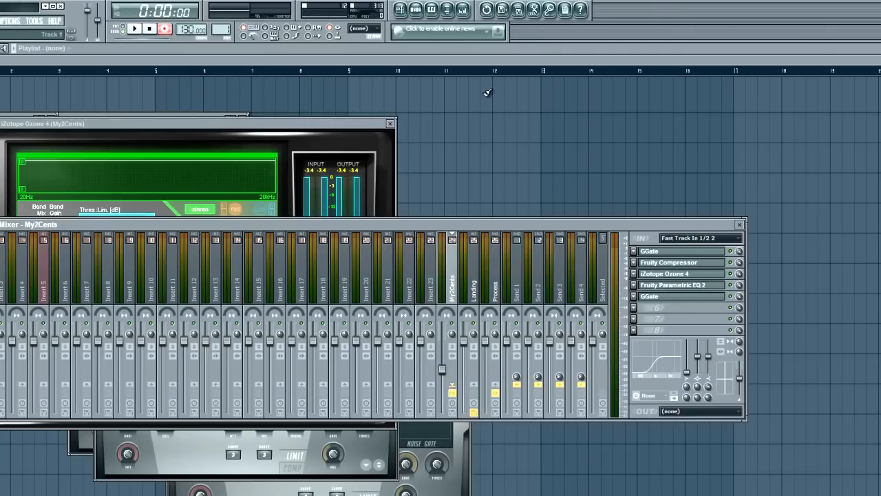
mouse_move(509, 97)
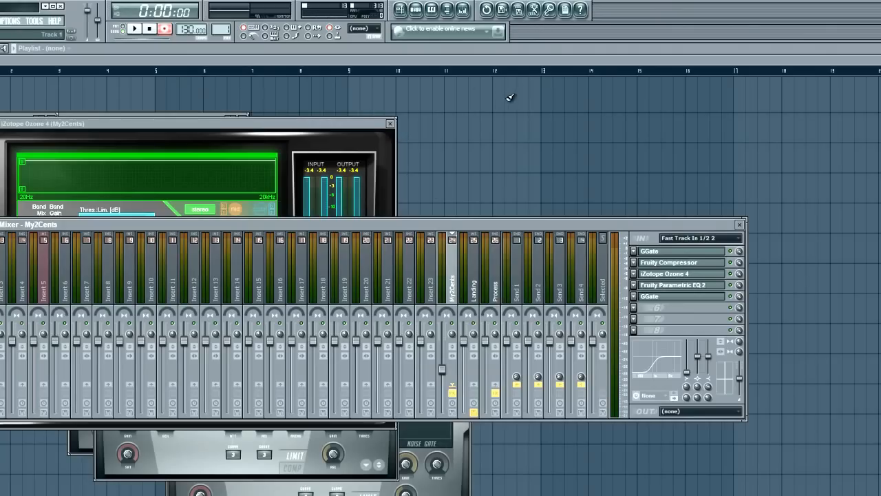